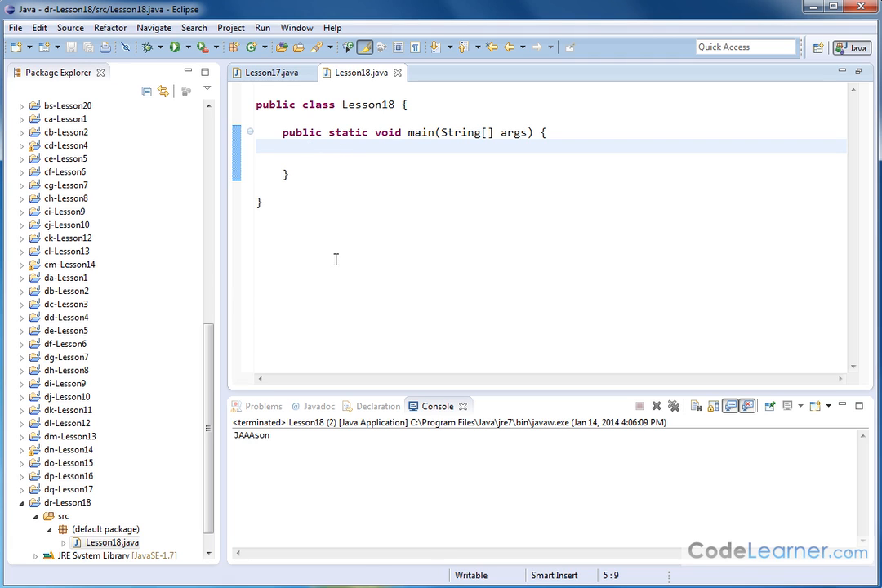
Declare String str = "I love going to the amusement park in florida" inside main.
click(309, 146)
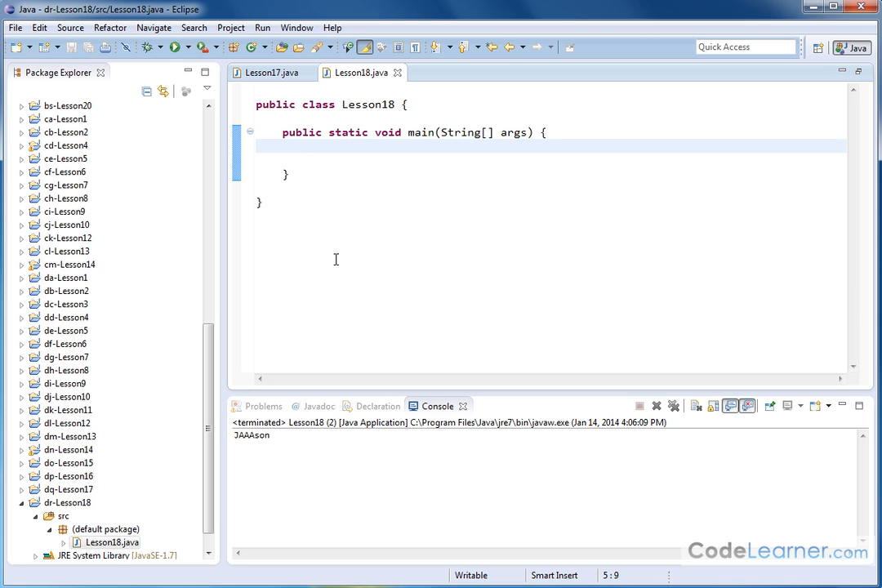
click(309, 146)
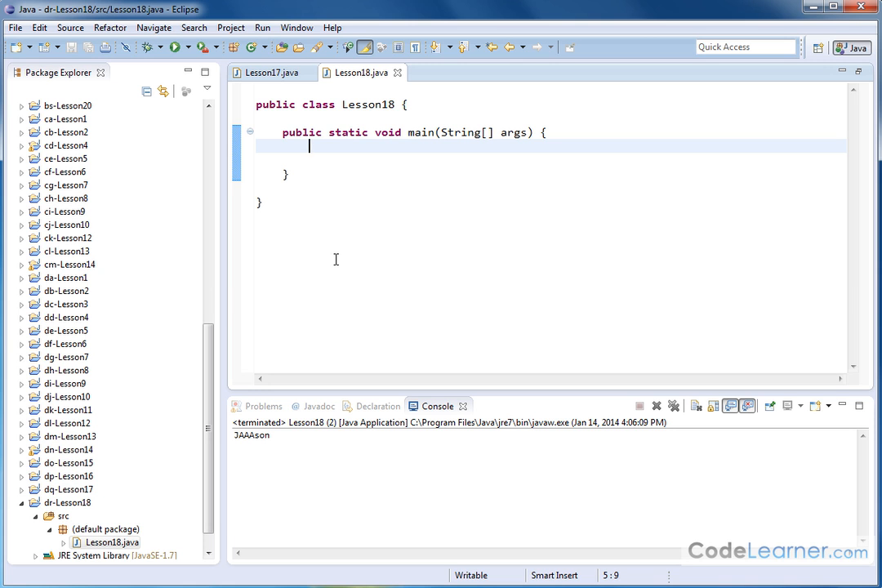
text(String)
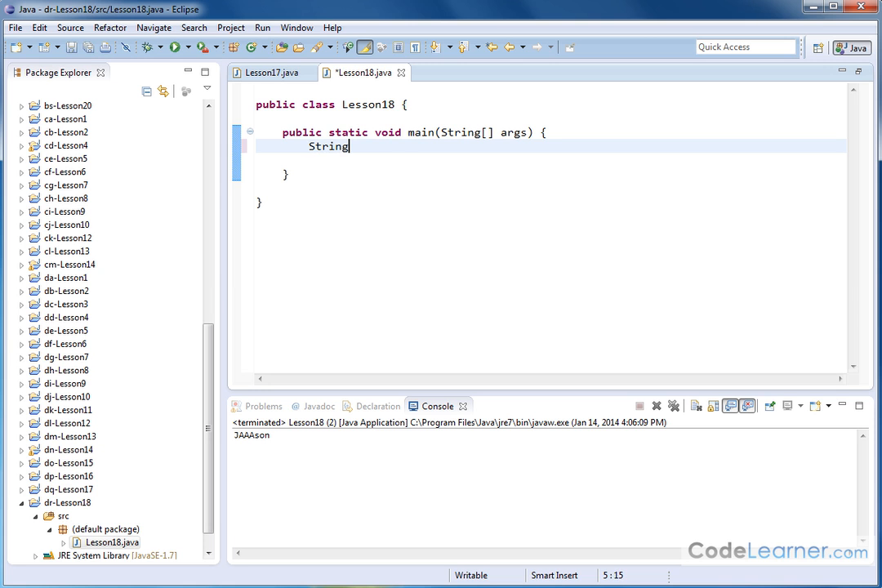
text(str = ")
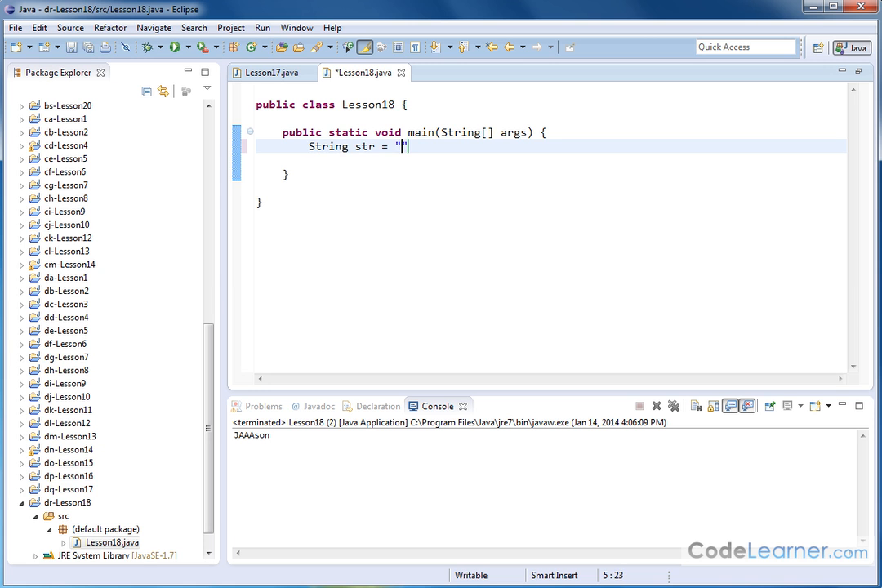
text(I l)
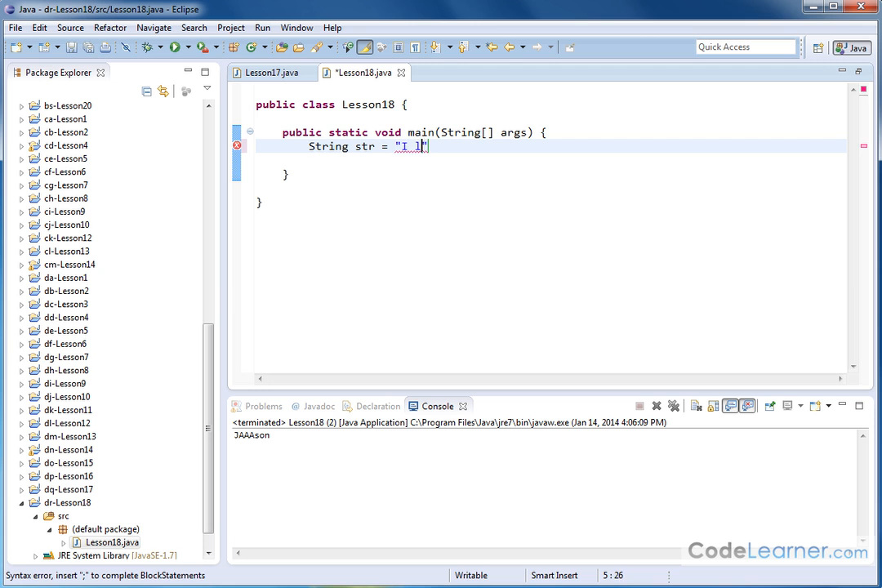
text(ove going to t)
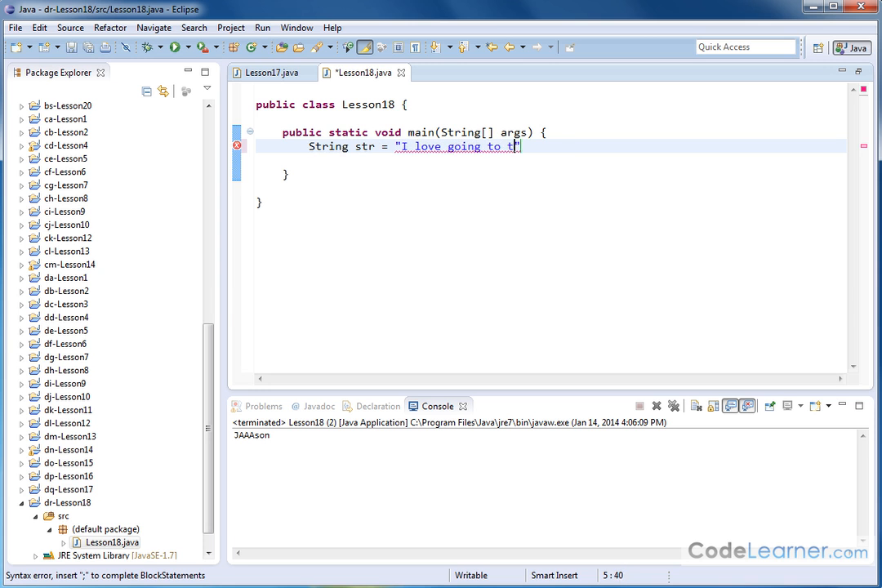
text(he amusement park in)
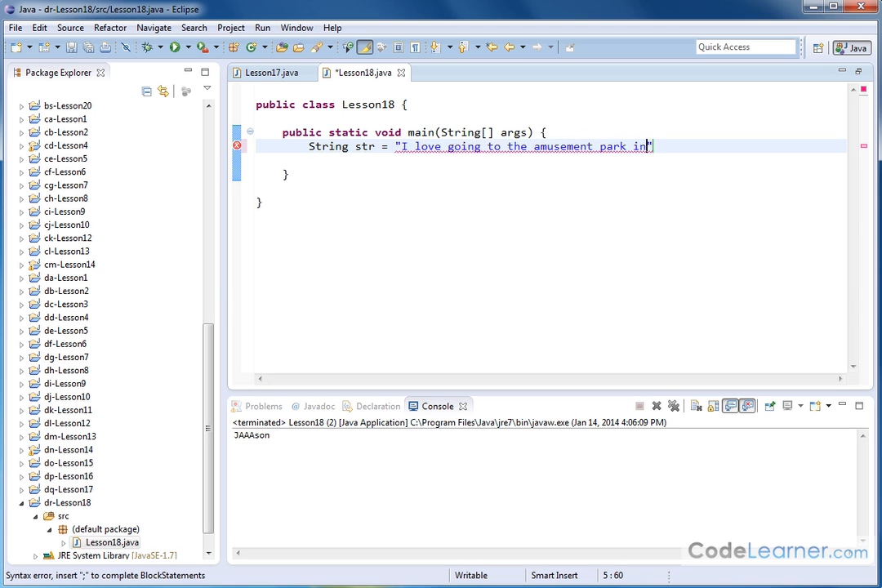
text(florida)
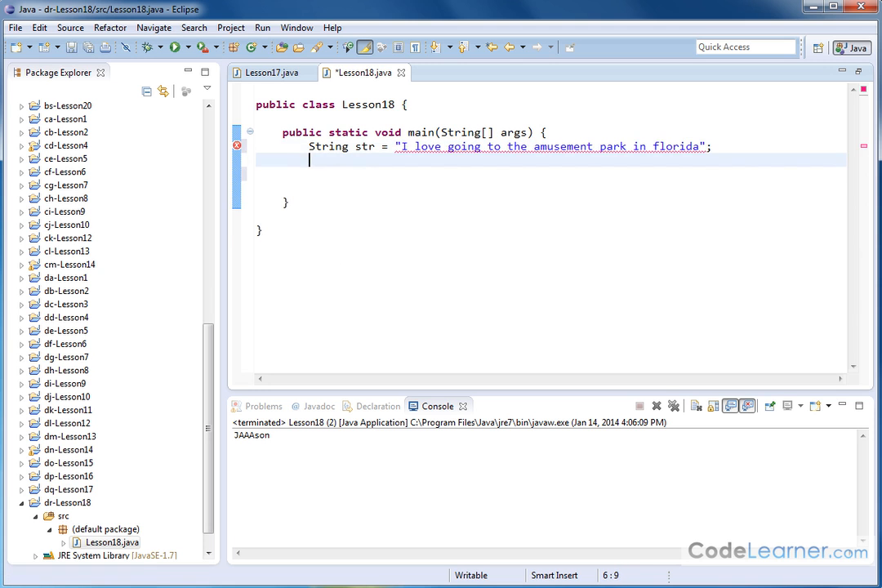
Add System.out.println(str); below the declaration, completing str via content assist.
text(System.out.println)
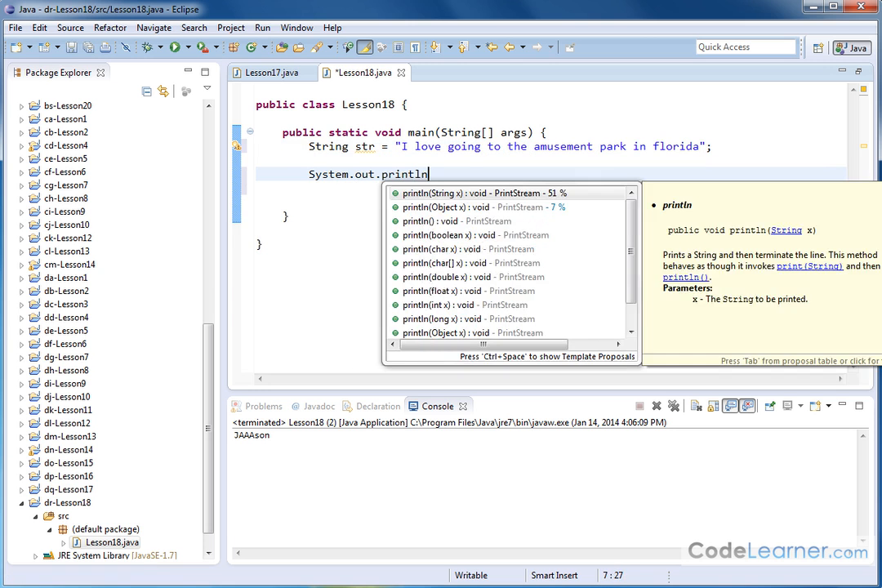
text((st)
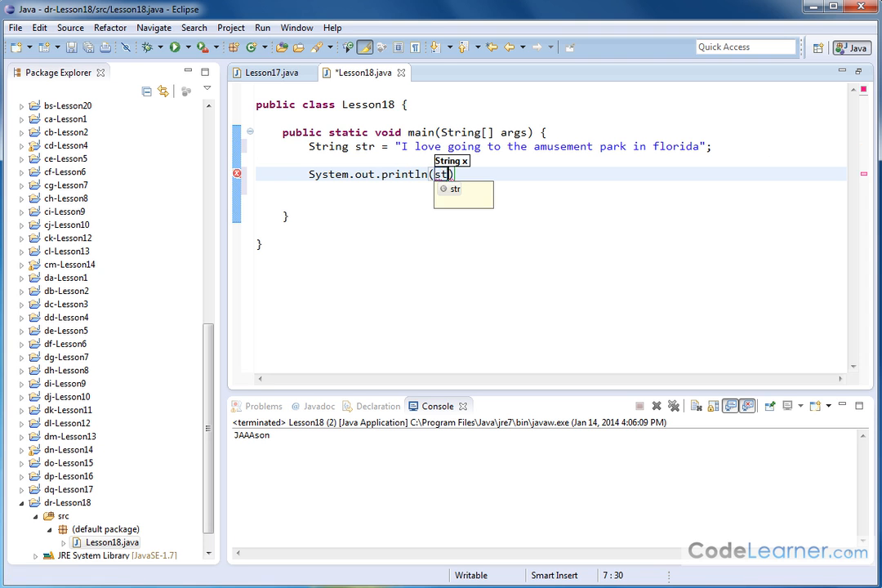
click(455, 188)
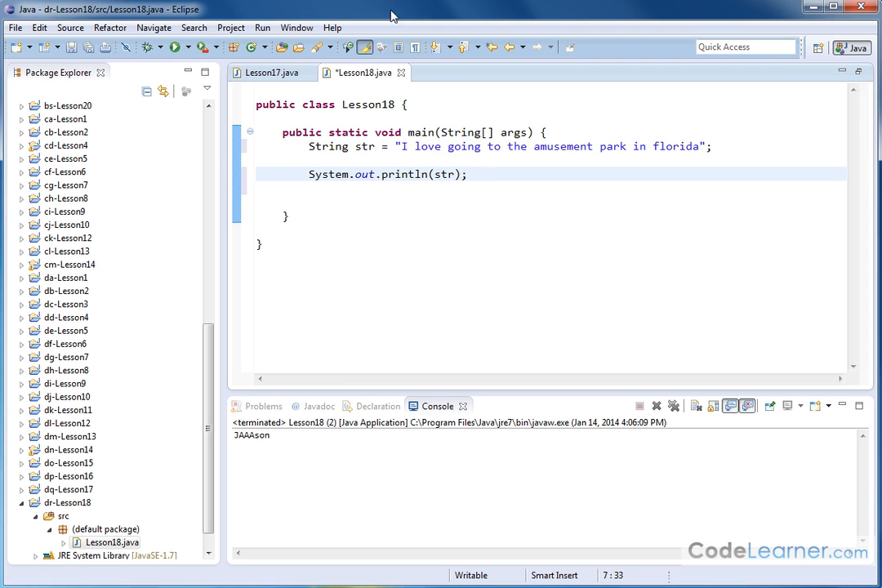
Run Lesson18 to print the sentence, add blank lines, and note the lowercase f.
click(174, 46)
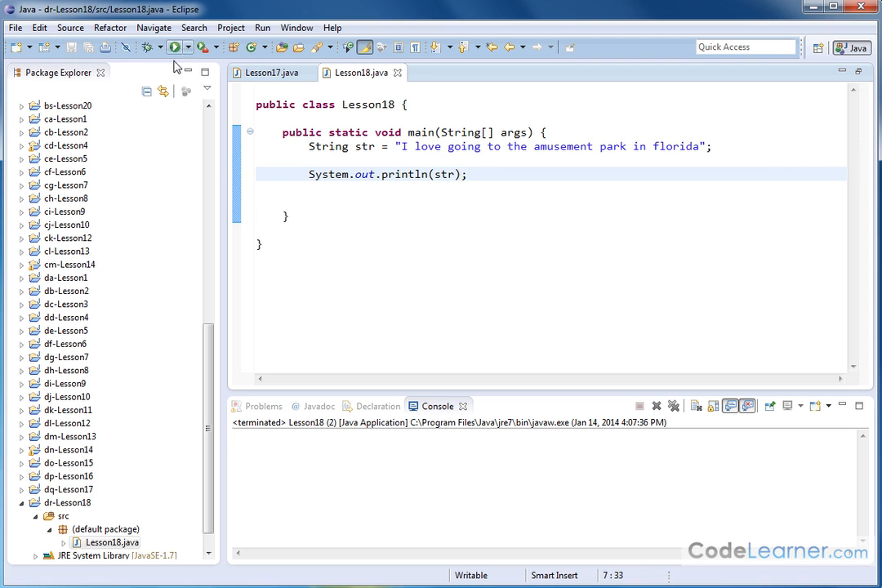
click(174, 47)
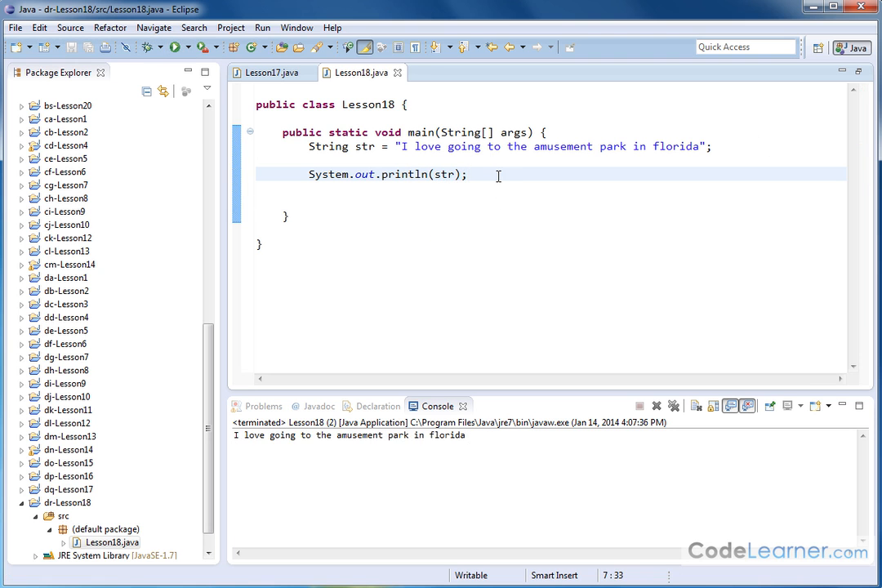
key(Return)
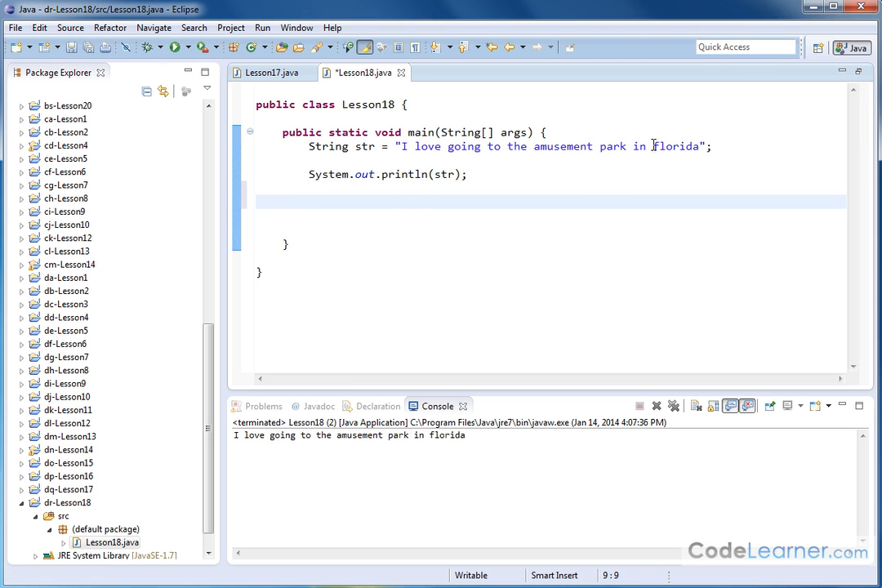
click(654, 146)
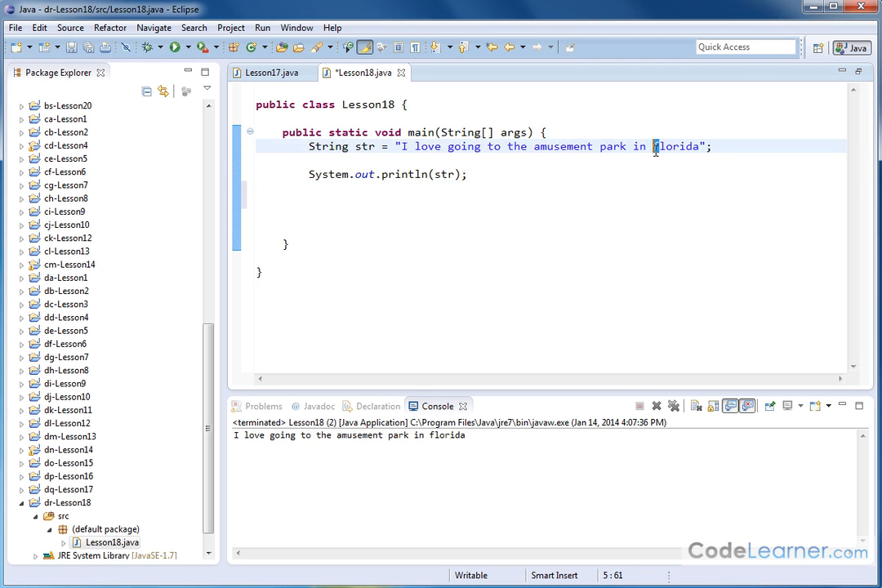
On the empty line, type "str = str." to bring up String method suggestions.
click(357, 201)
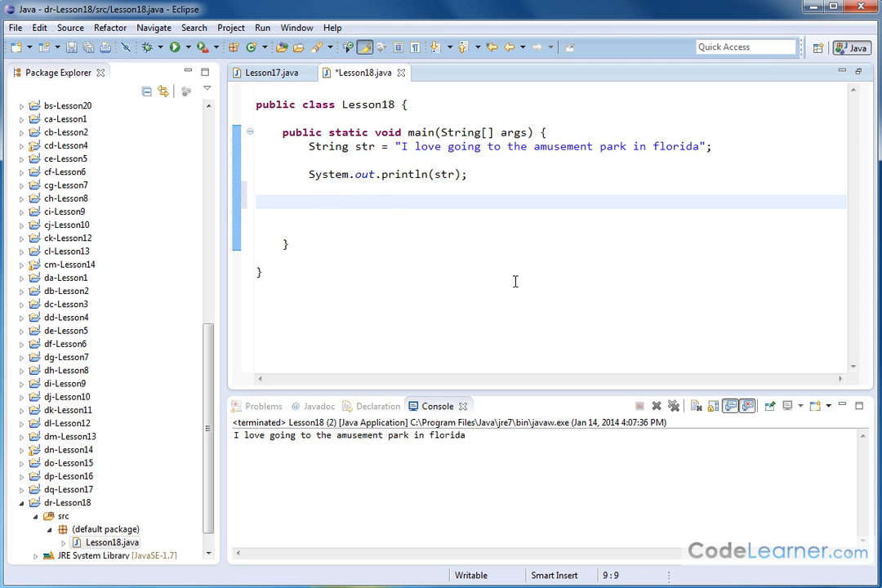
text(s)
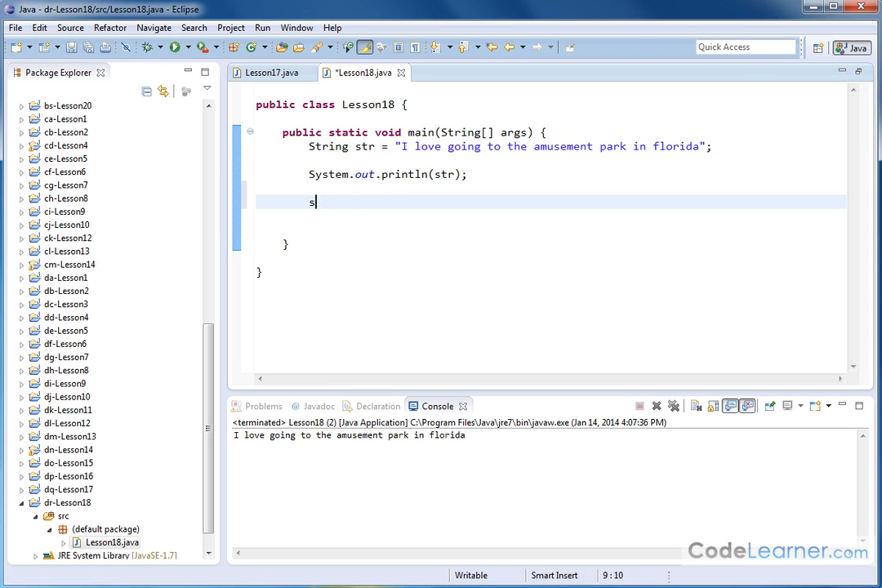
text(tr =)
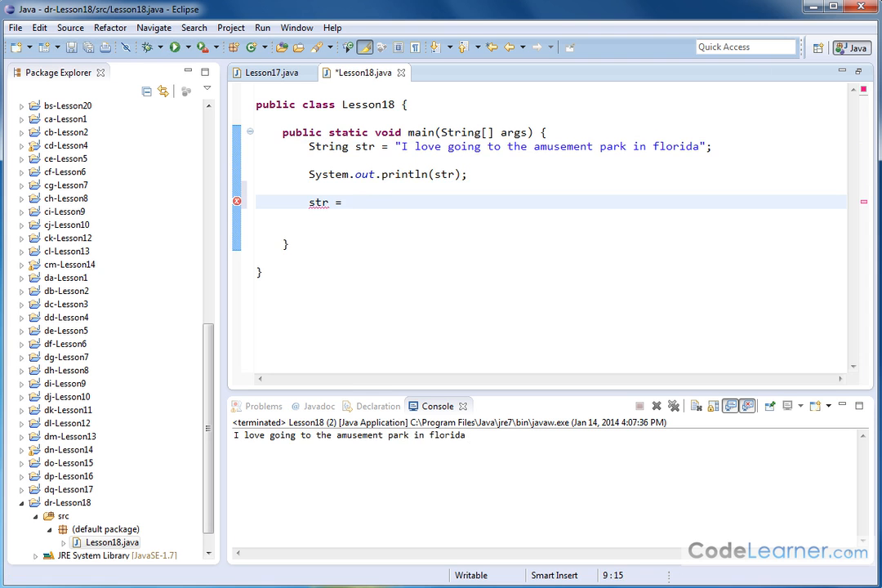
text(s)
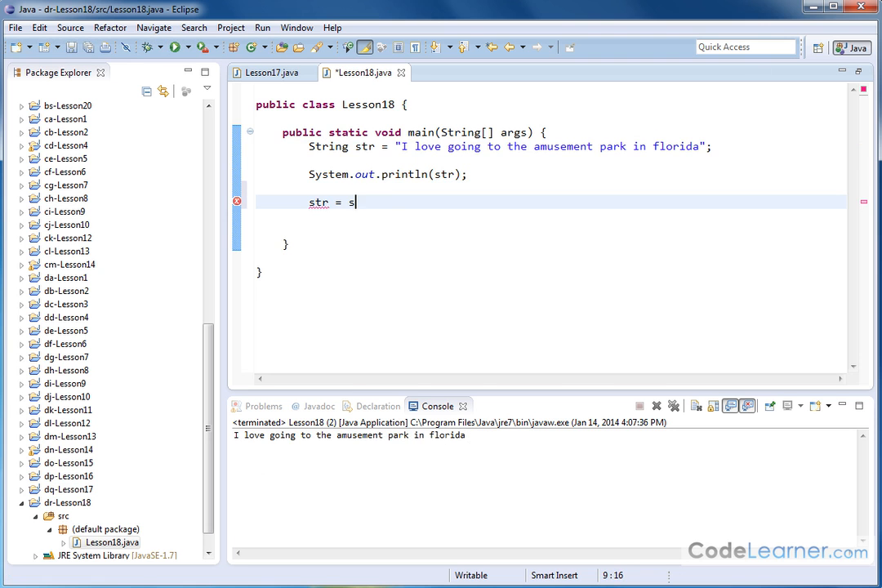
text(tr.)
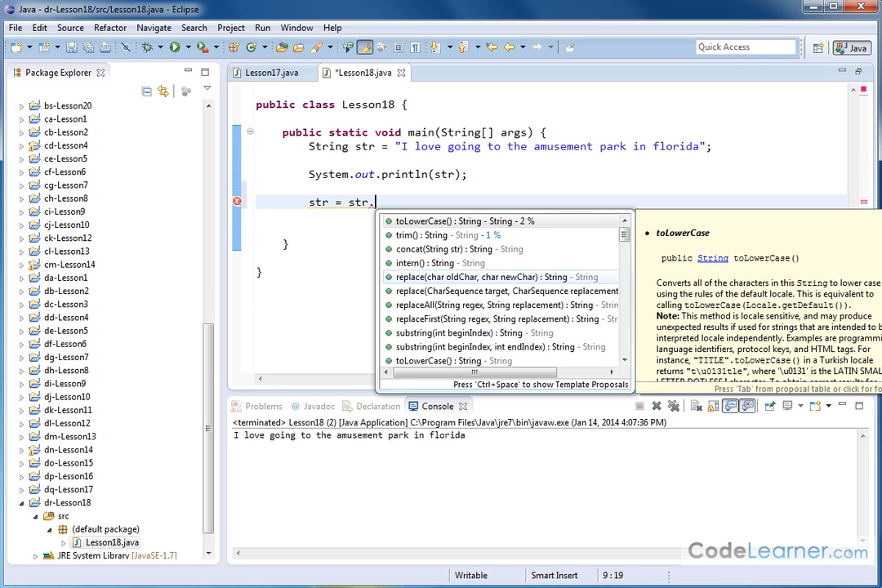
Insert replace(char oldChar, char newChar) from content assist with 'f' as oldChar.
text(rep)
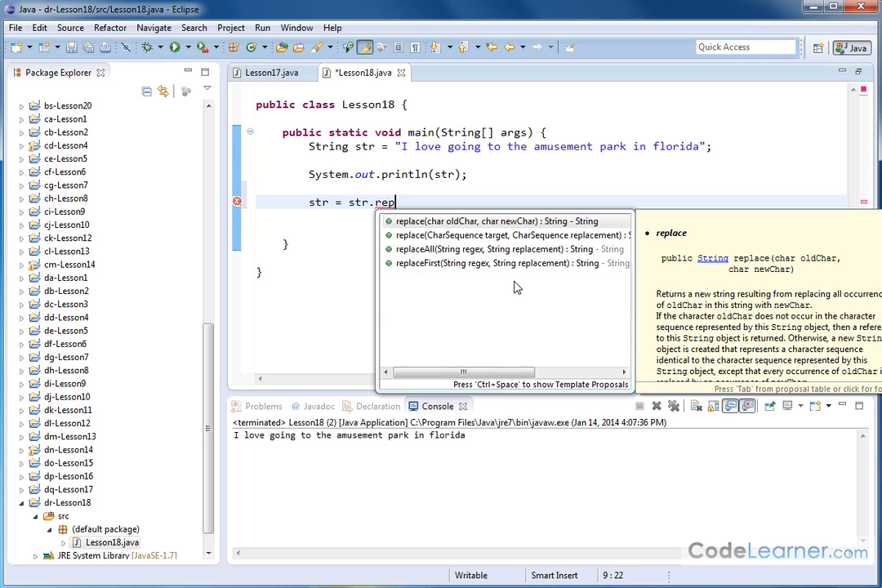
mouse_move(432, 227)
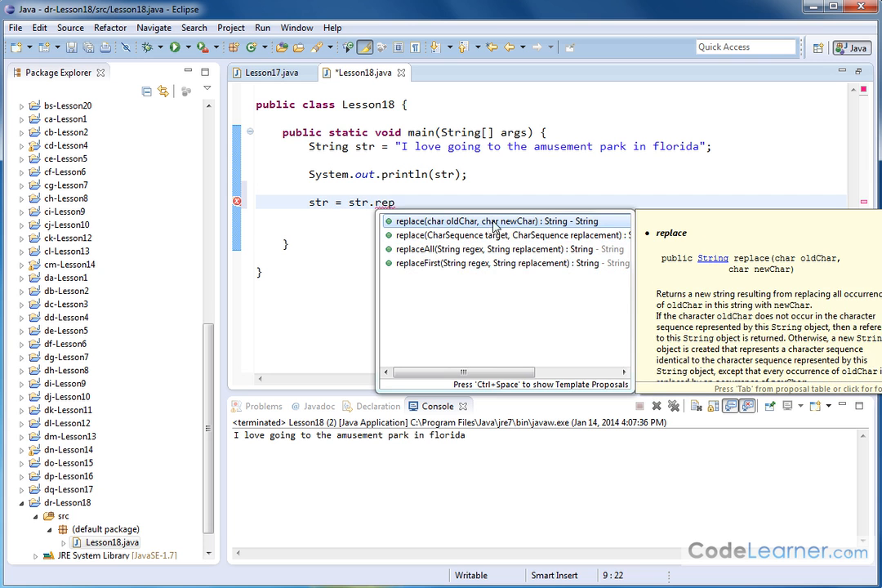
mouse_move(521, 226)
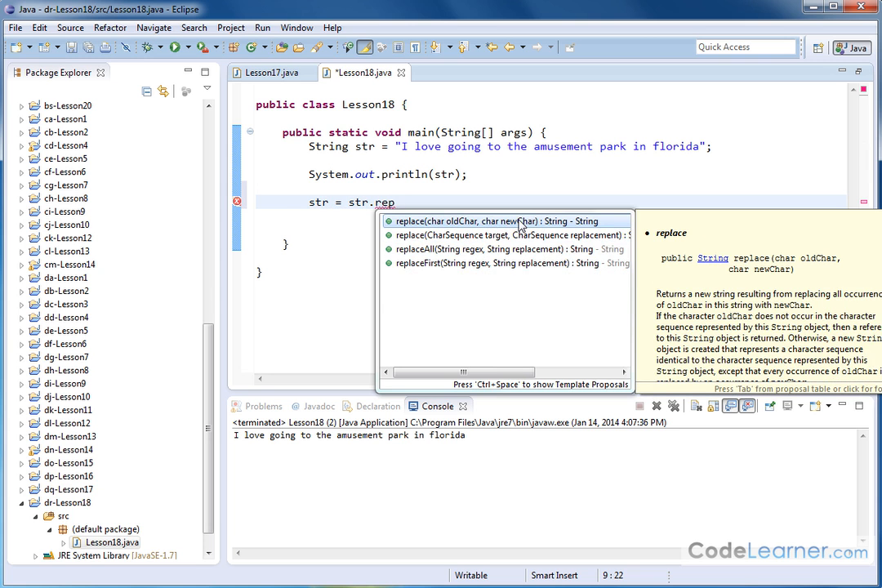
click(498, 221)
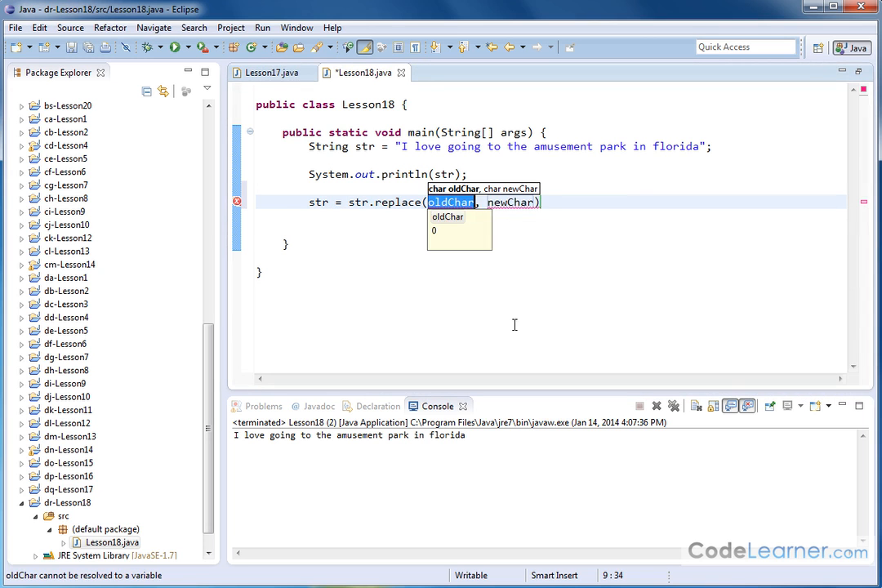
text('f')
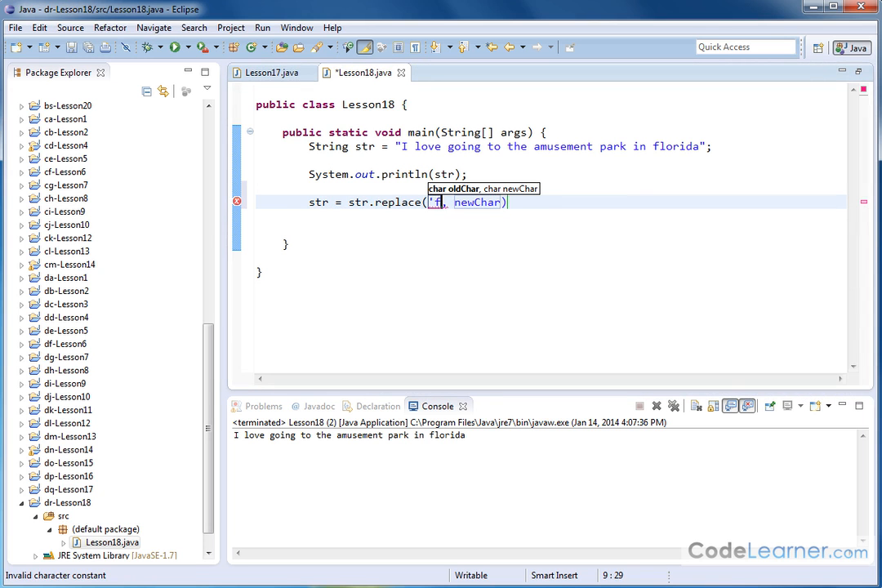
text(')
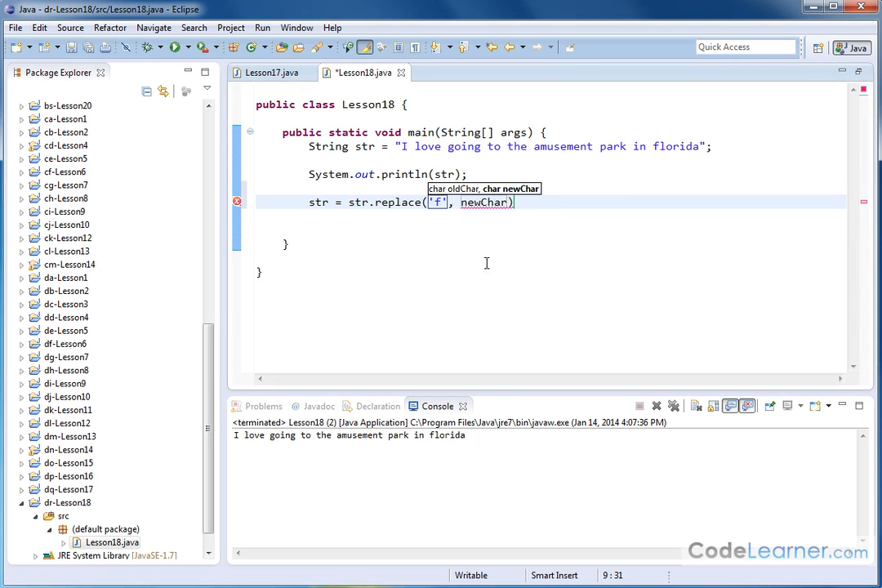